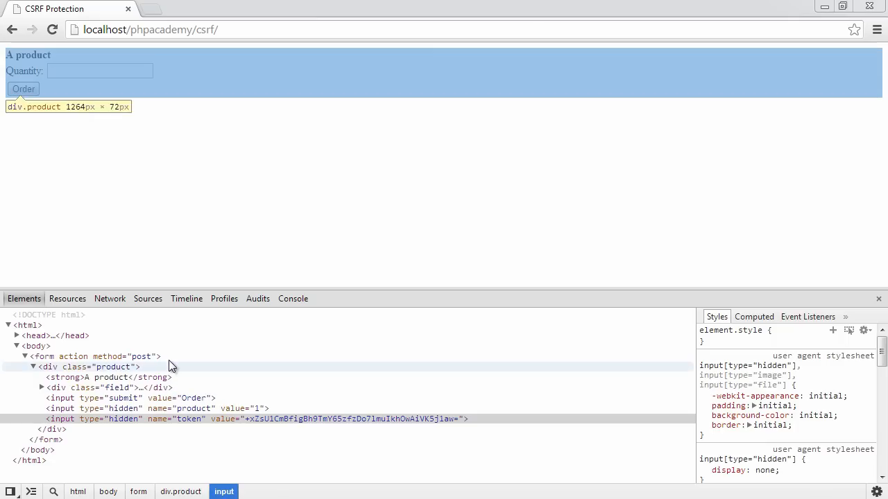
mouse_move(158, 363)
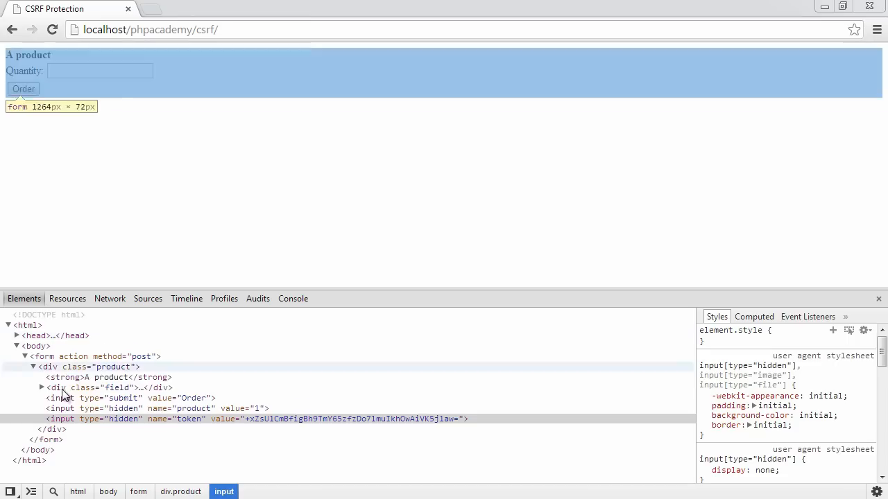
- Expand the field div to reveal the hidden product and random token inputs
left_click(42, 388)
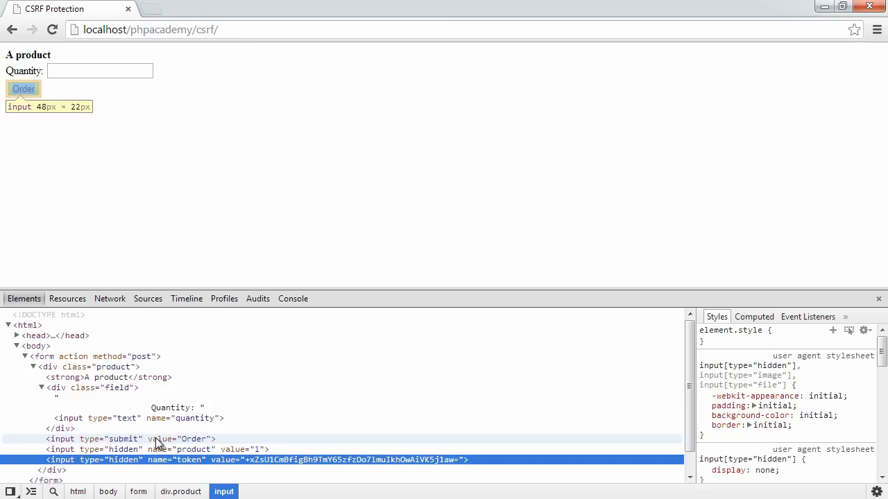
mouse_move(169, 449)
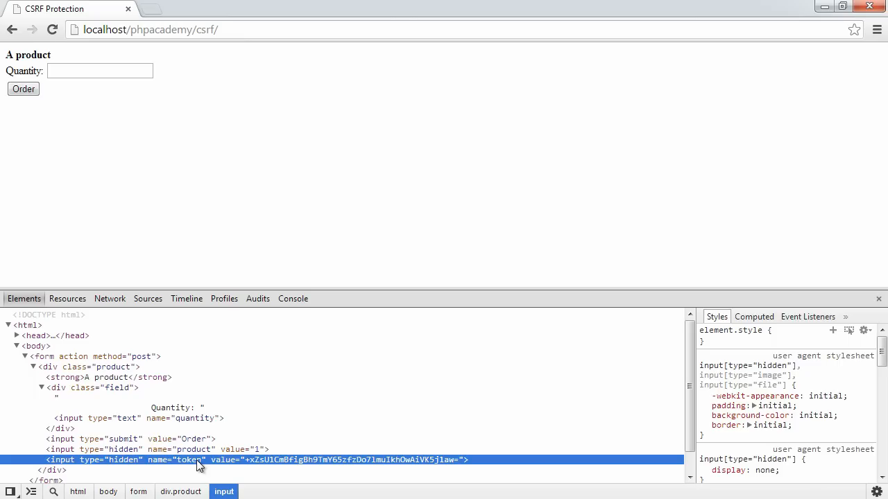
mouse_move(122, 110)
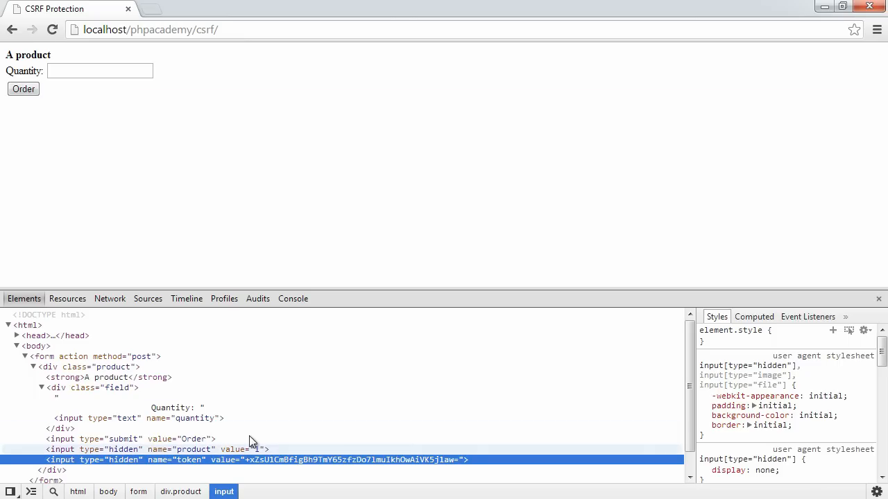
- Submit an order for quantity 1 through the form's Order button
left_click(99, 69)
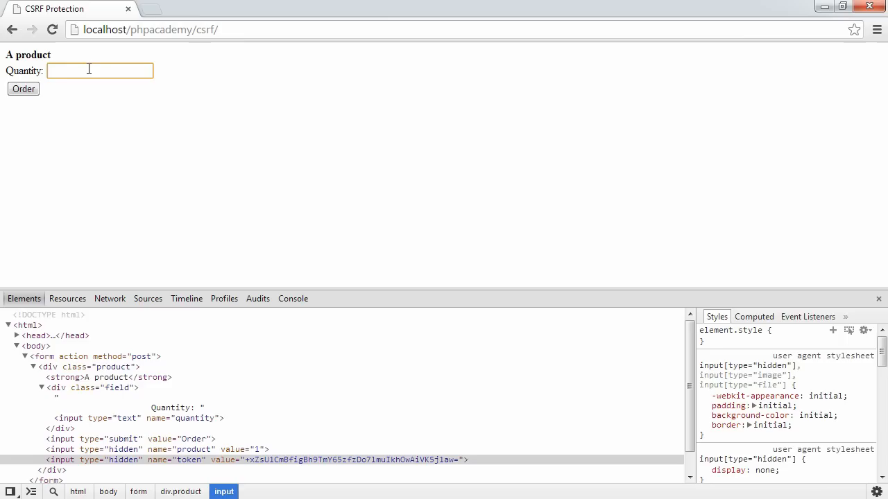
left_click(22, 89)
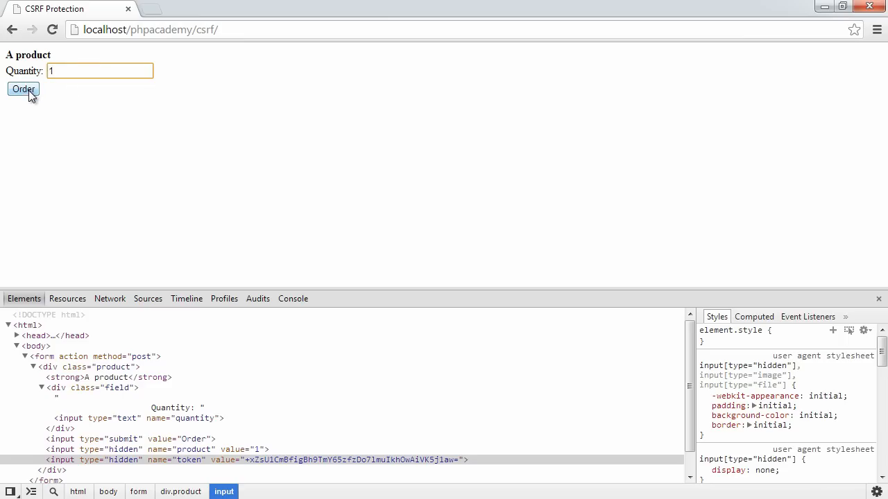
left_click(22, 89)
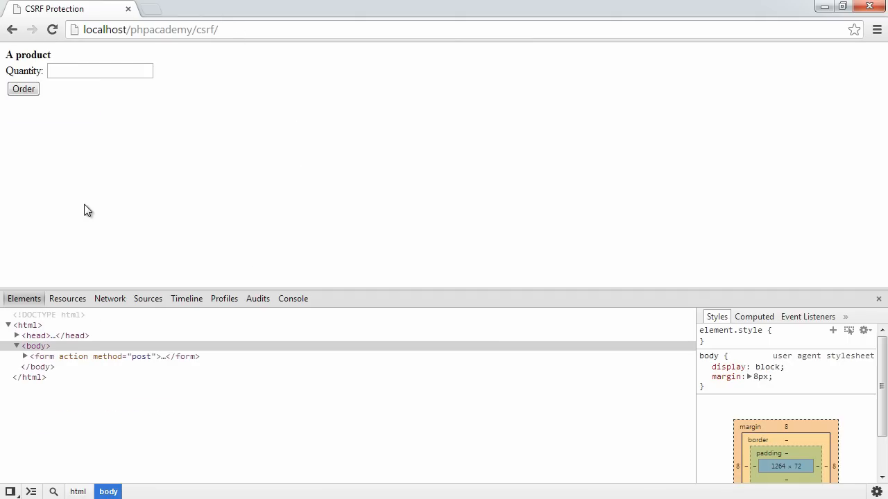
mouse_move(258, 273)
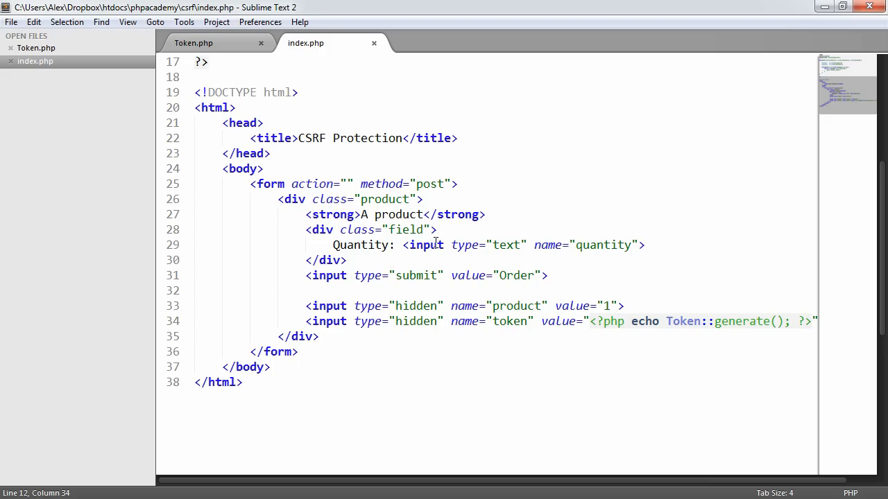
- Replace $_POST with $_GET throughout index.php so the form submits via GET
scroll("up", 3)
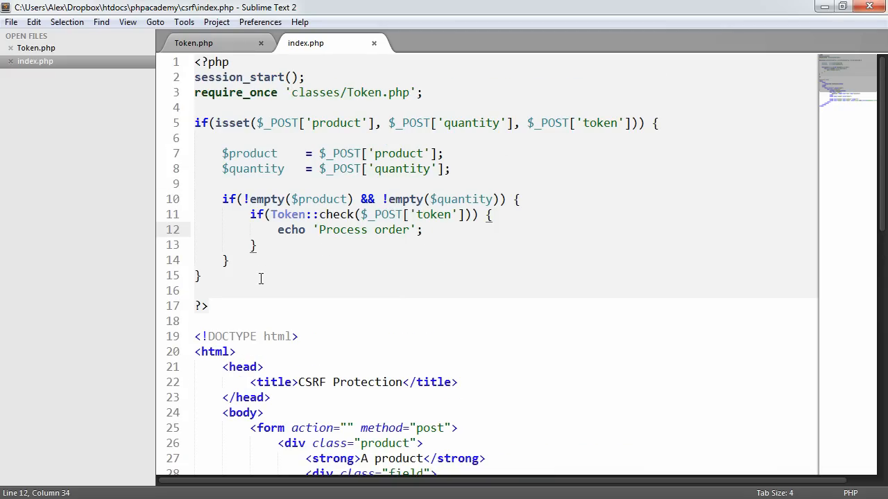
left_click(33, 22)
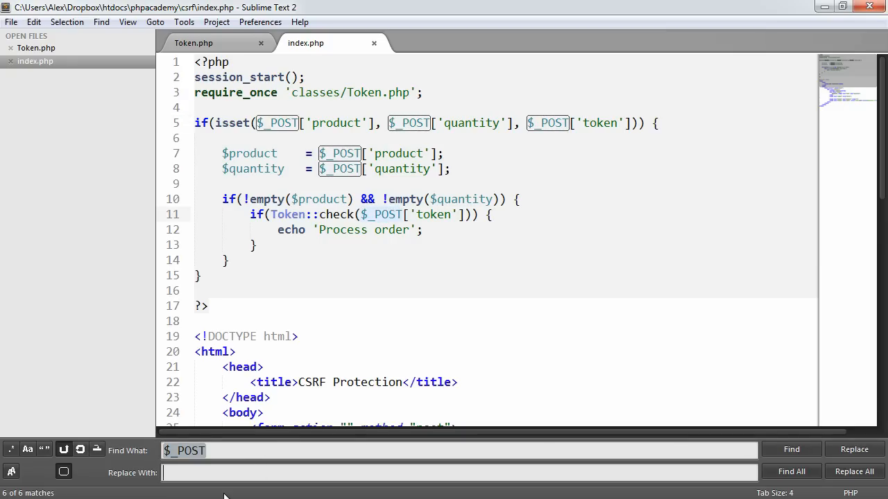
type("$_GET")
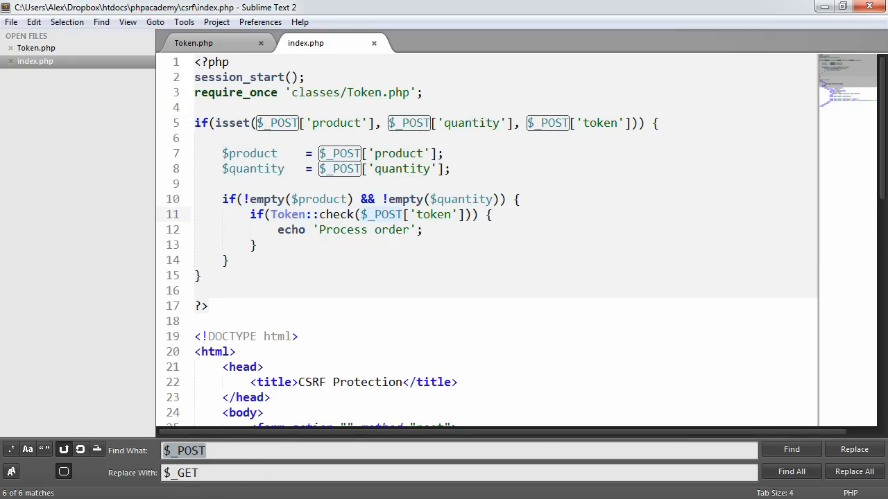
mouse_move(854, 472)
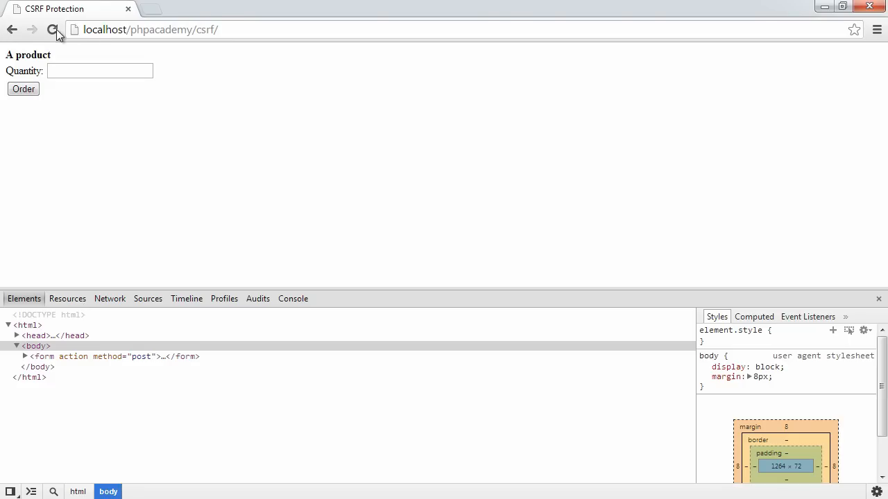
- Reload and submit quantity 1 via GET, showing Process order with the token in the URL
left_click(53, 29)
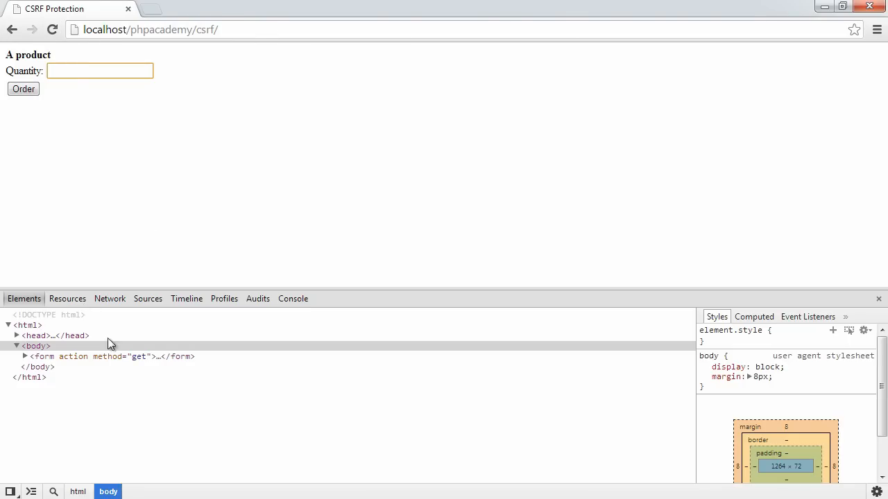
type("1")
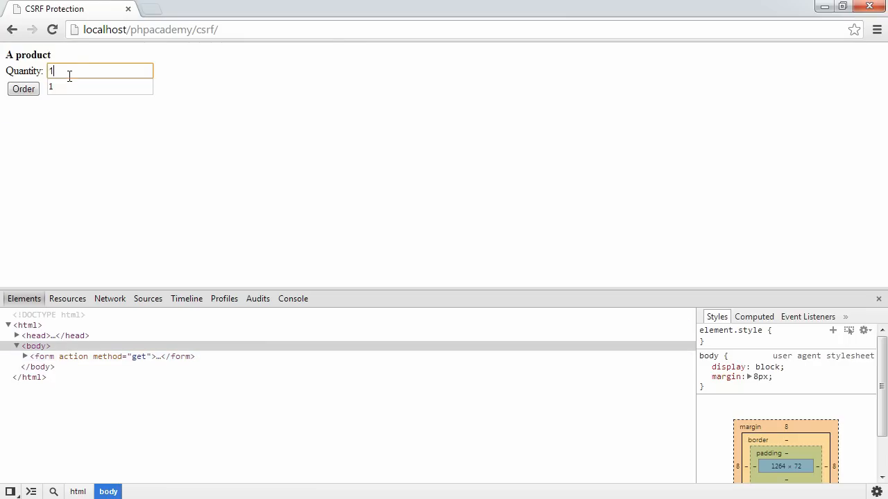
left_click(22, 89)
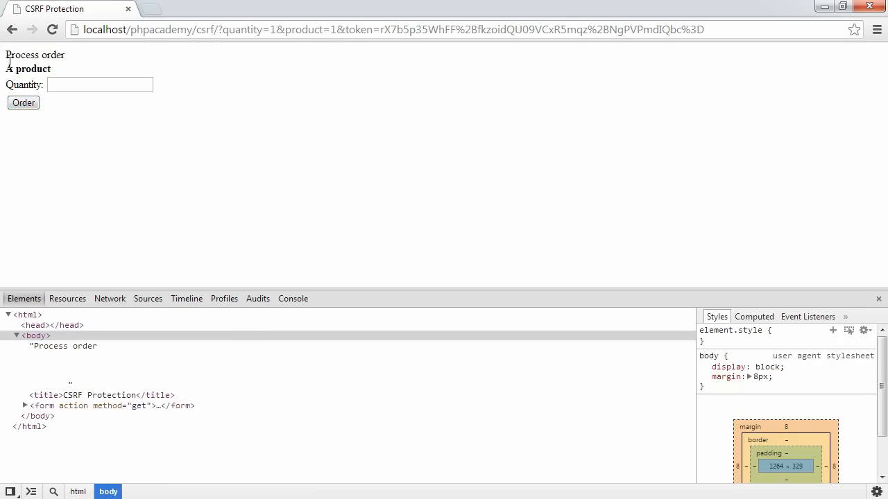
double_click(34, 56)
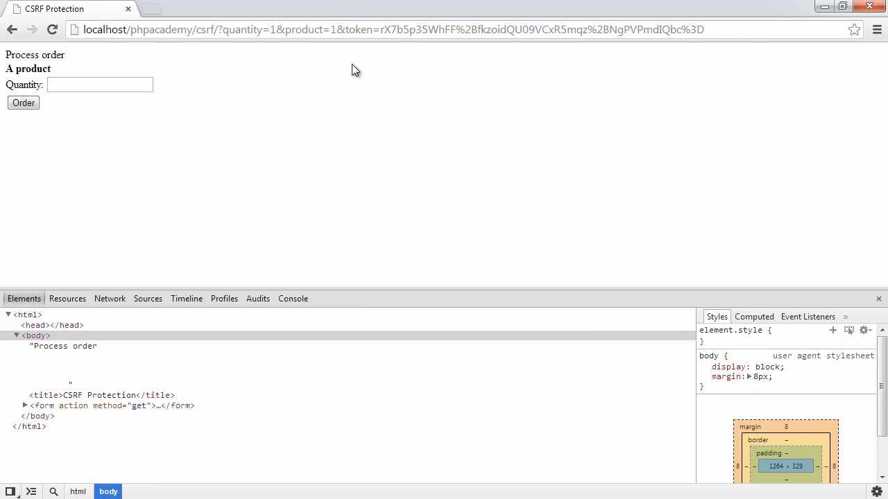
mouse_move(342, 31)
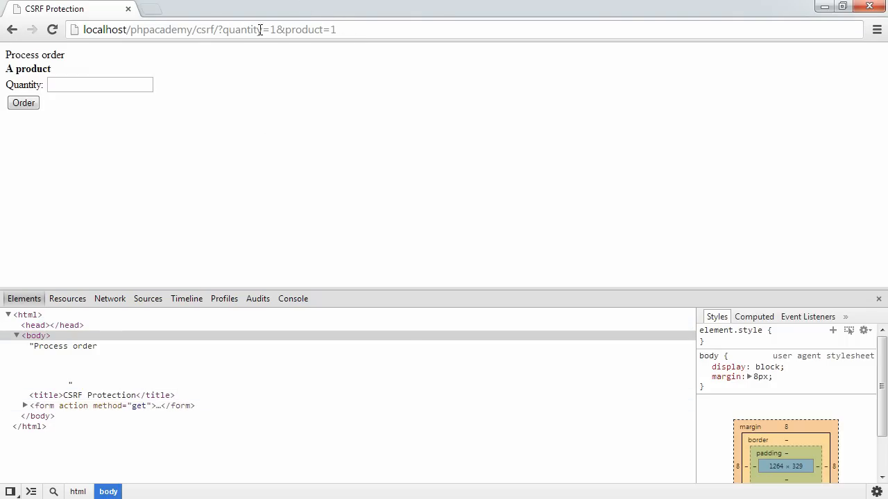
- Load the order URL ?quantity=1&product=1 with the token removed, leaving only the empty form
double_click(269, 29)
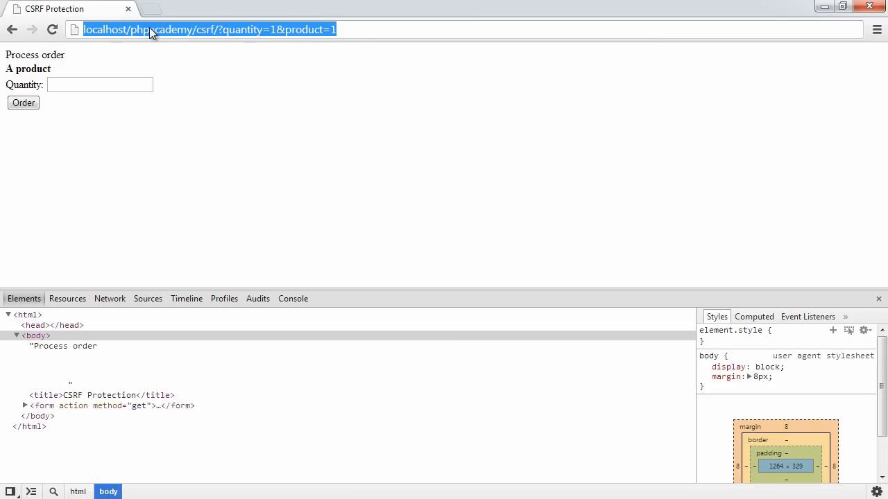
mouse_move(278, 35)
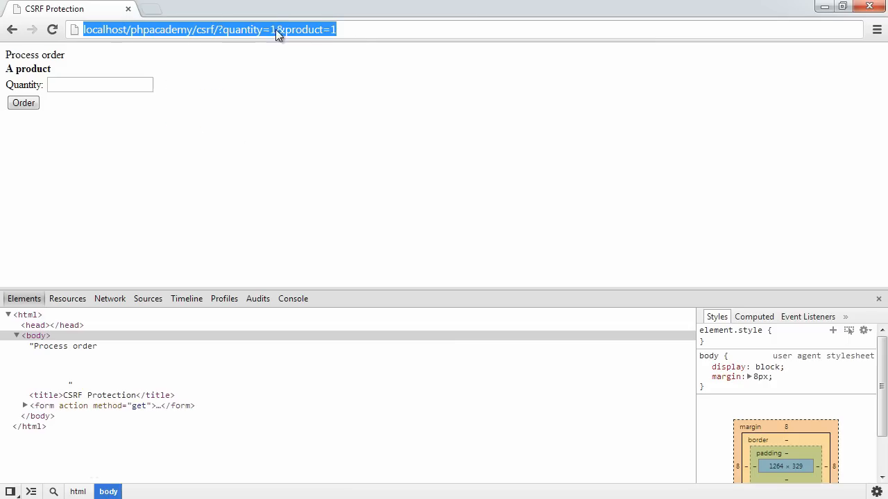
mouse_move(270, 40)
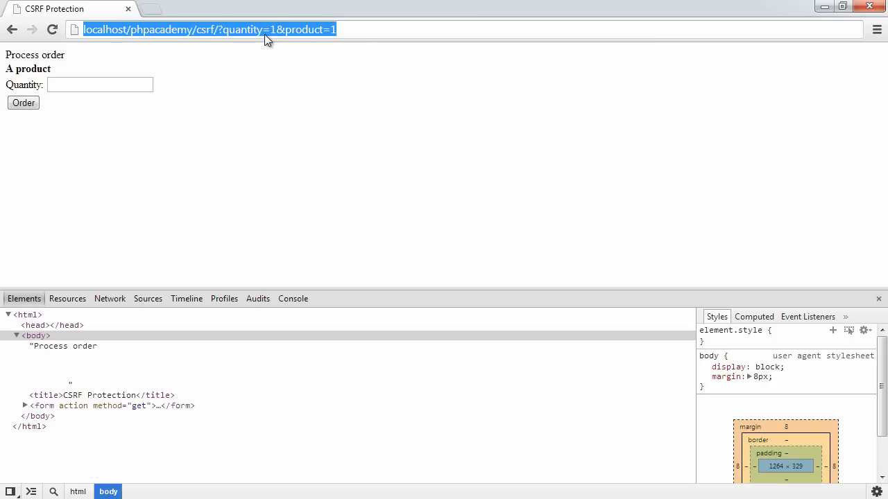
mouse_move(271, 76)
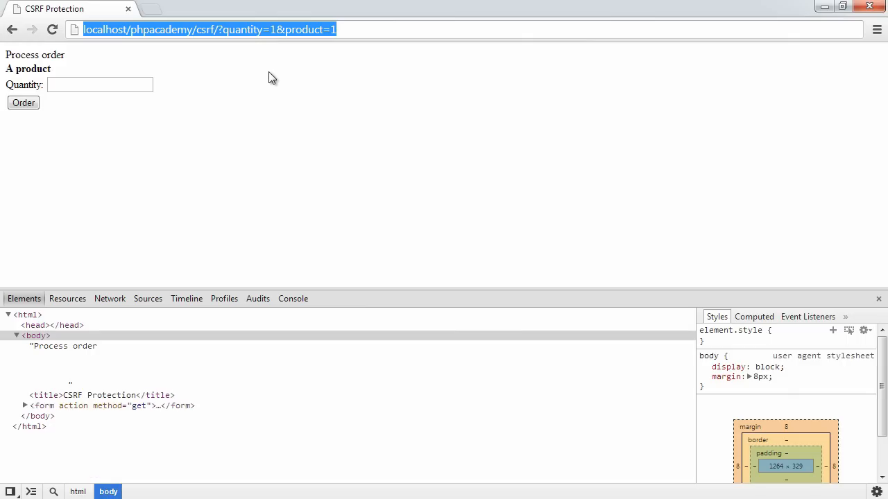
mouse_move(266, 122)
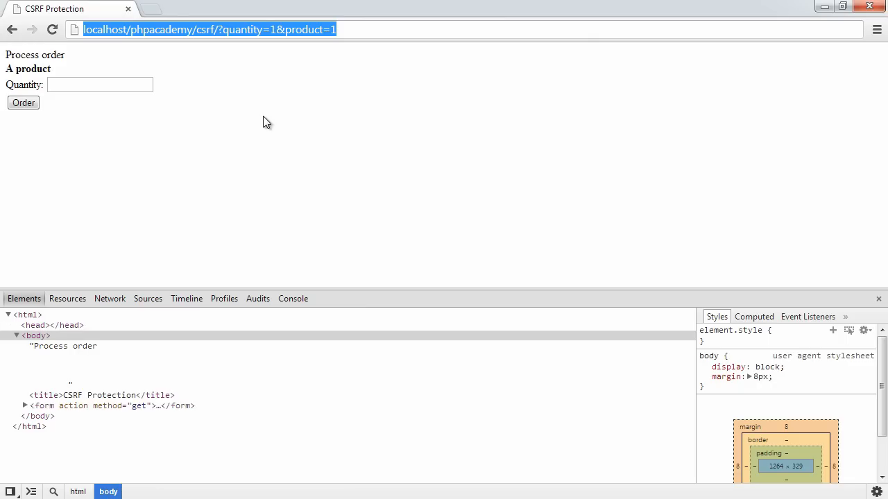
mouse_move(258, 69)
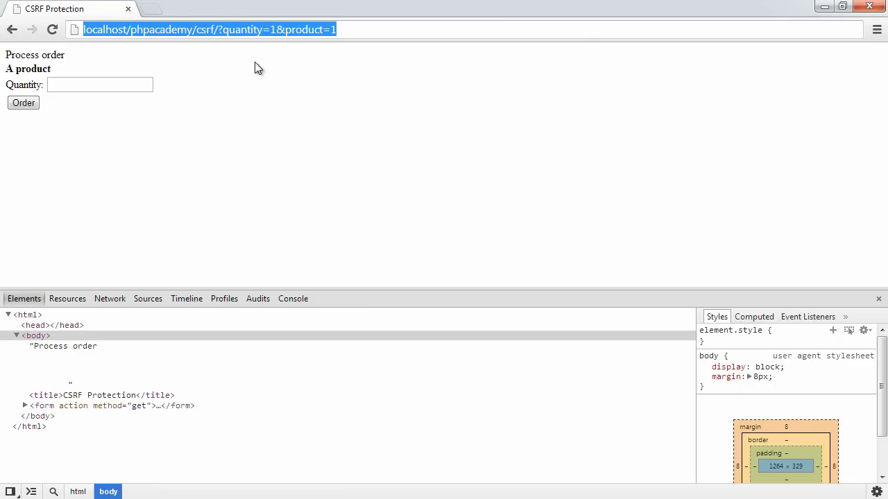
mouse_move(238, 39)
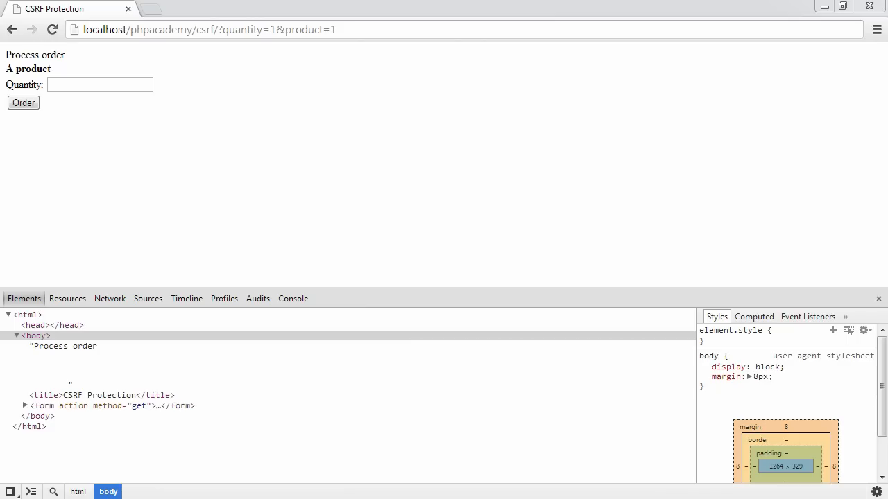
mouse_move(374, 50)
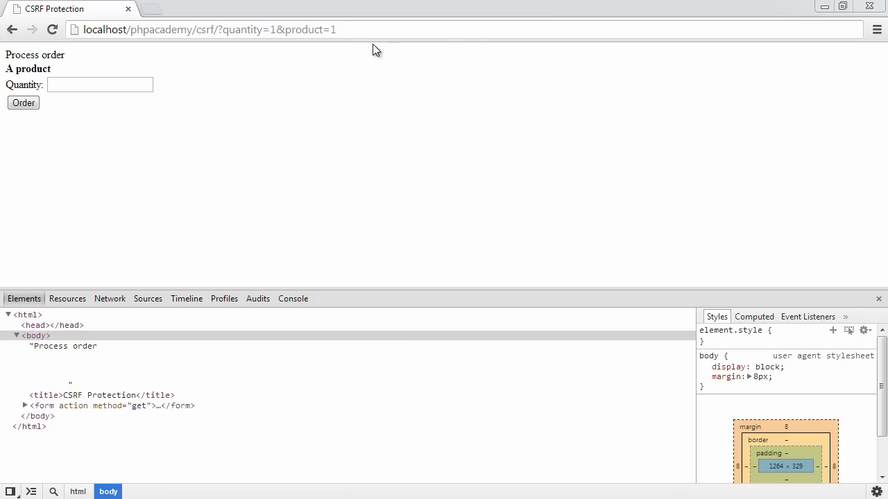
left_click(208, 30)
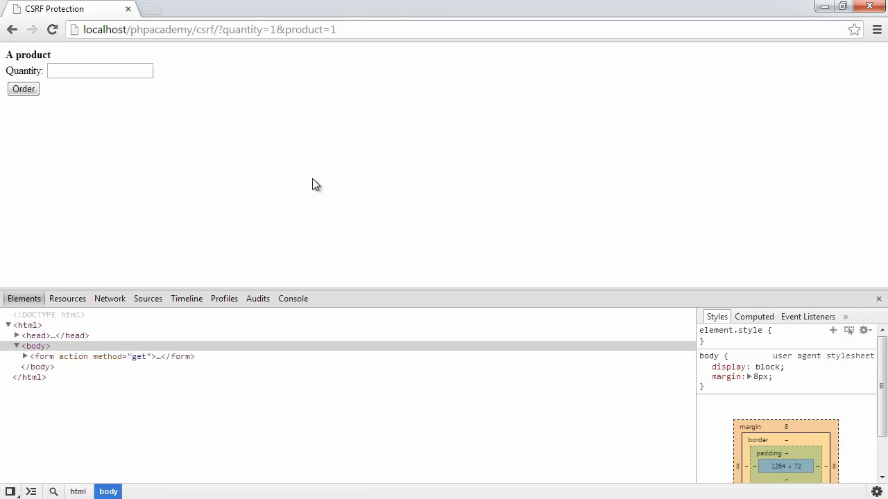
mouse_move(127, 474)
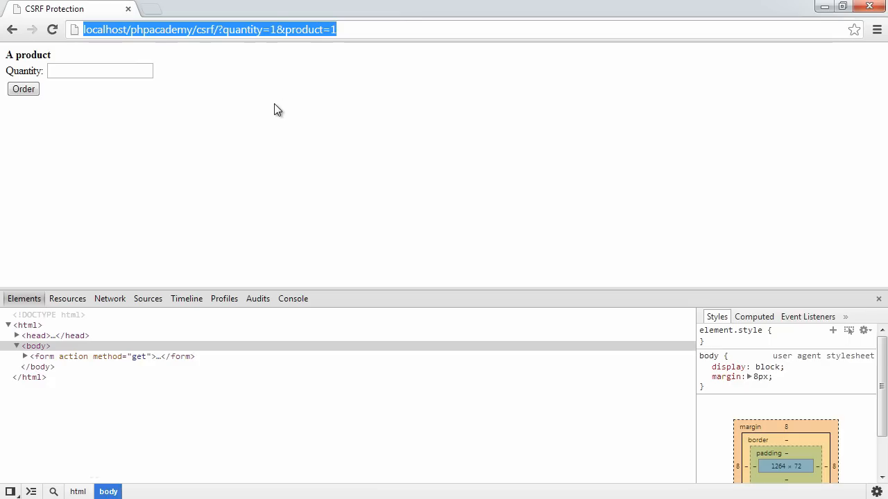
mouse_move(317, 56)
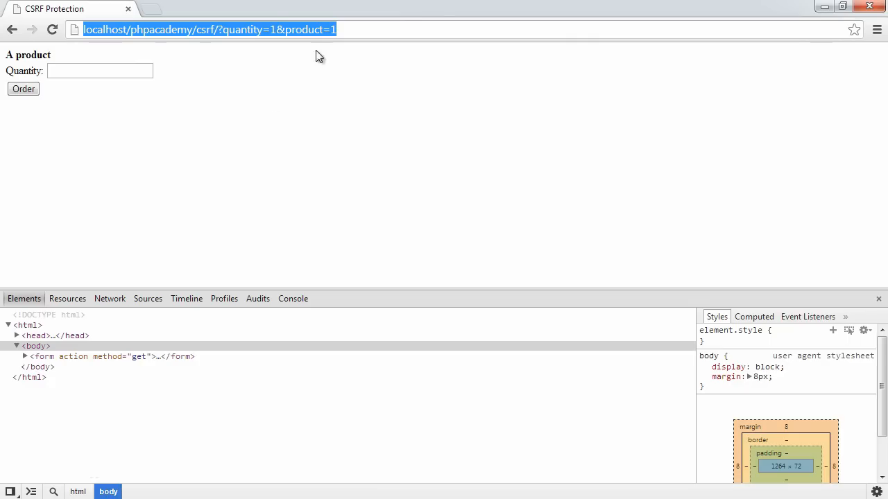
mouse_move(250, 94)
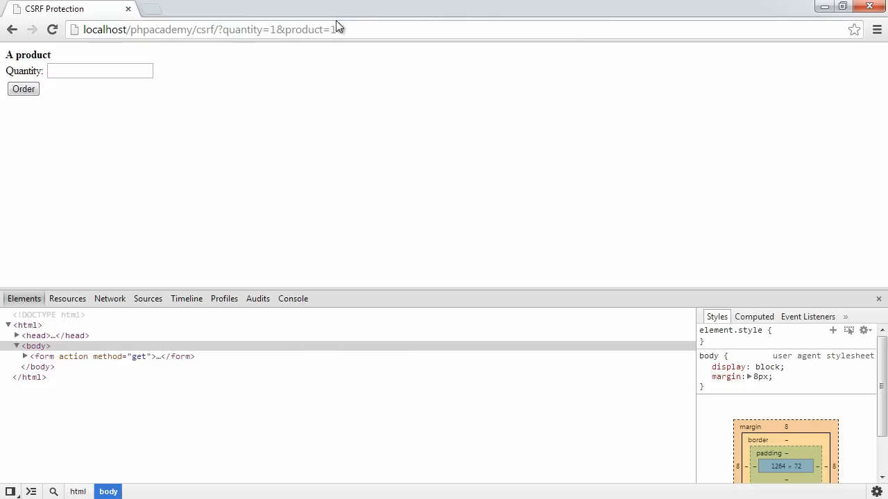
mouse_move(463, 124)
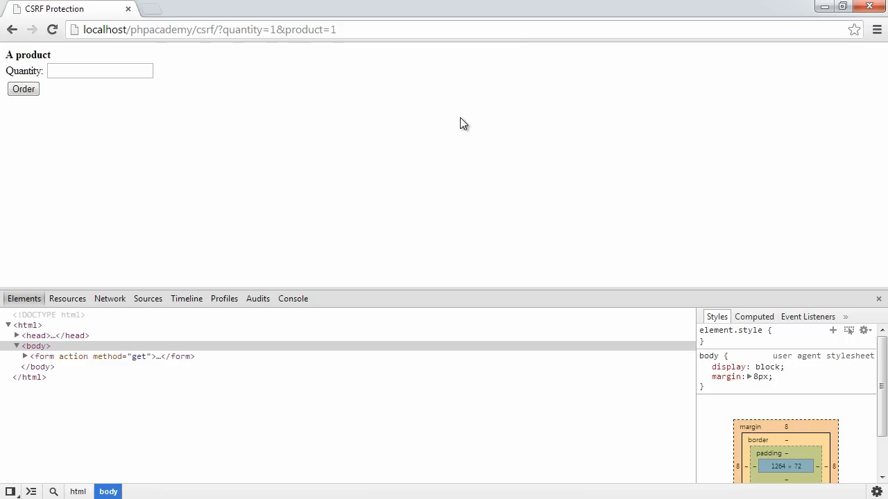
mouse_move(427, 145)
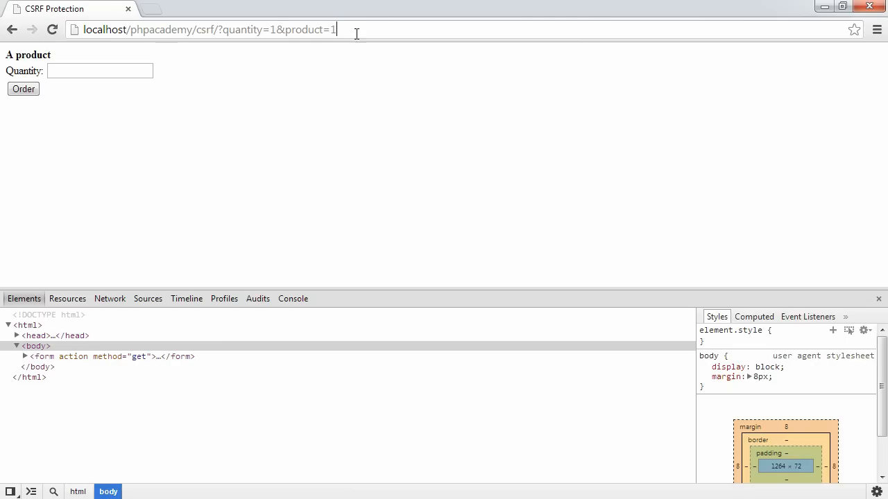
mouse_move(372, 28)
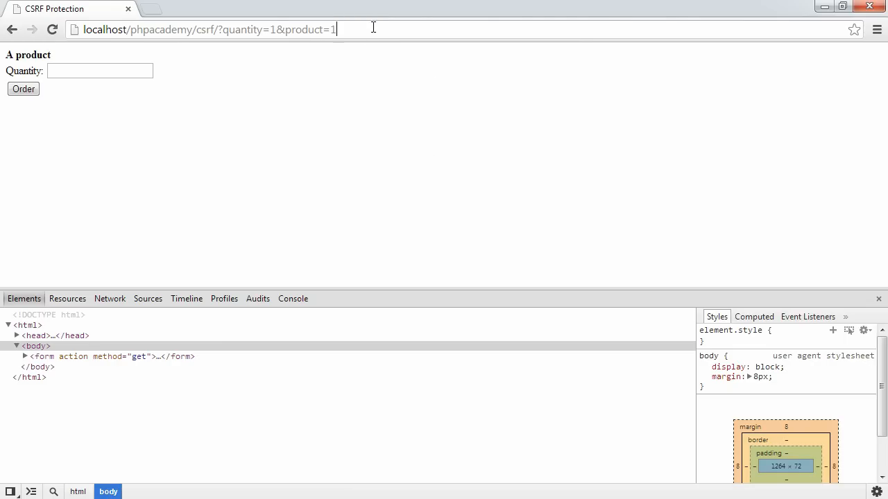
mouse_move(375, 69)
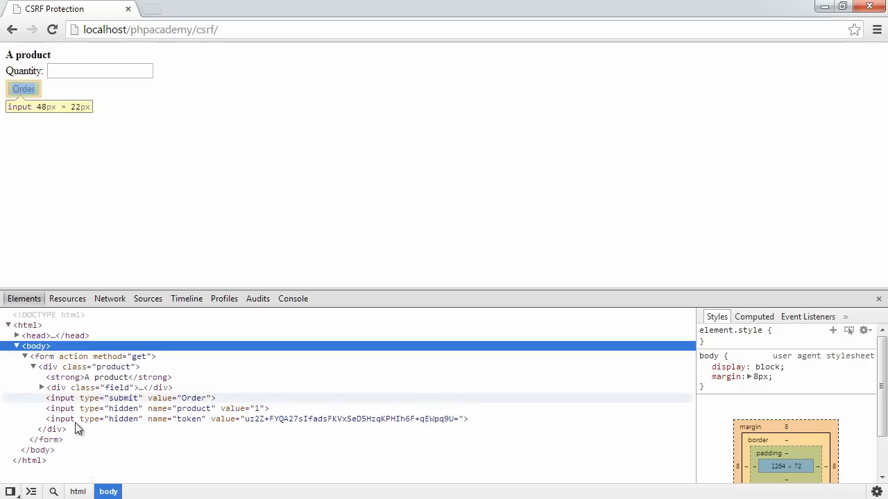
- Inspect the hidden token input holding a random value in the reloaded form's markup
left_click(187, 419)
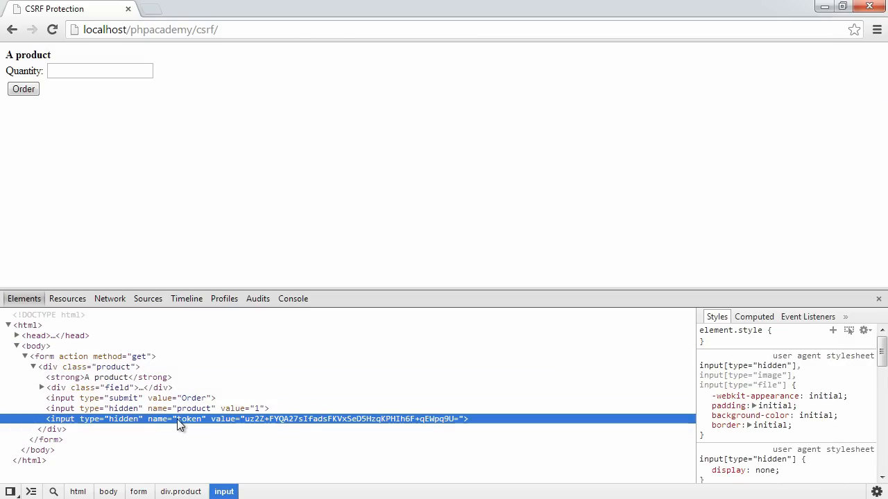
mouse_move(305, 426)
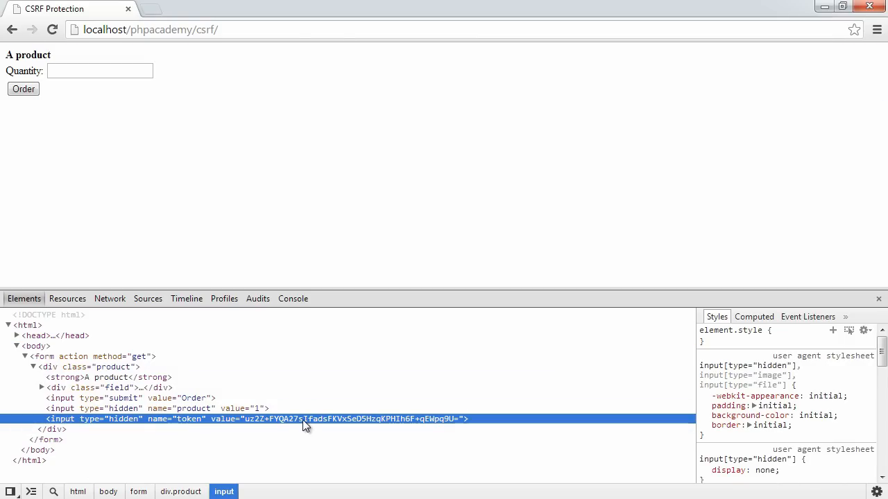
mouse_move(317, 152)
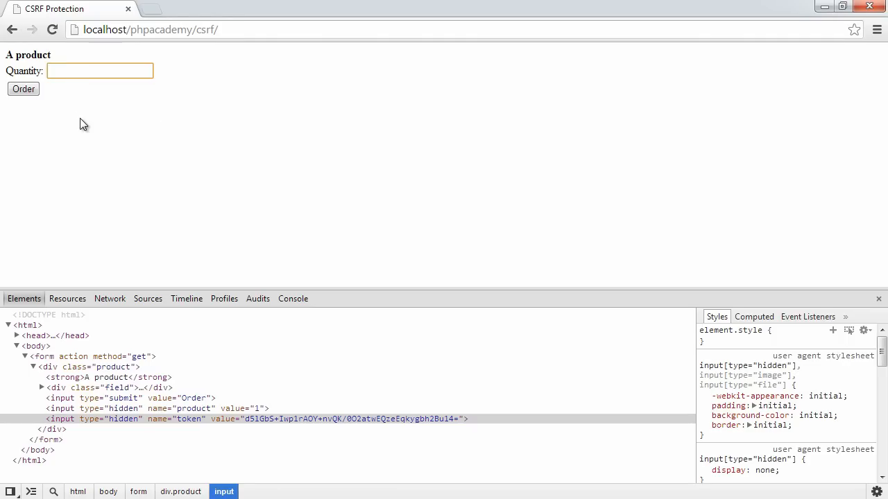
- Submit quantity 1 with the form's token, showing Process order with the token in the URL
type("1")
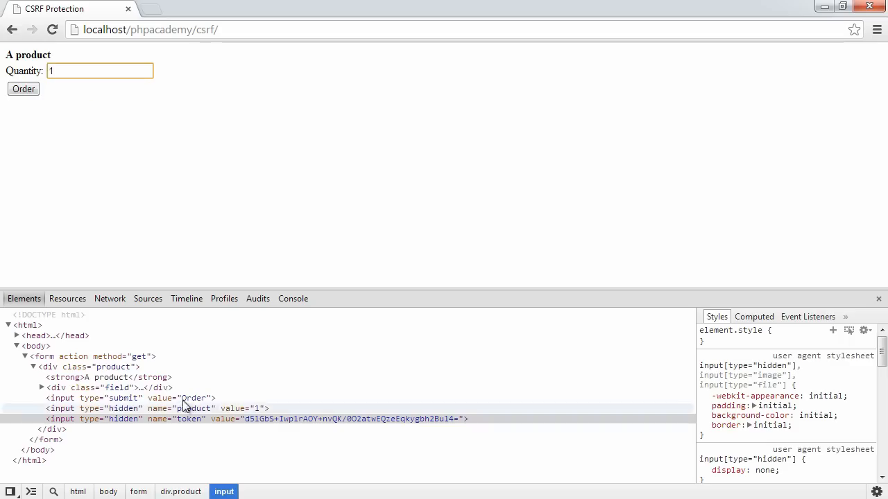
mouse_move(154, 419)
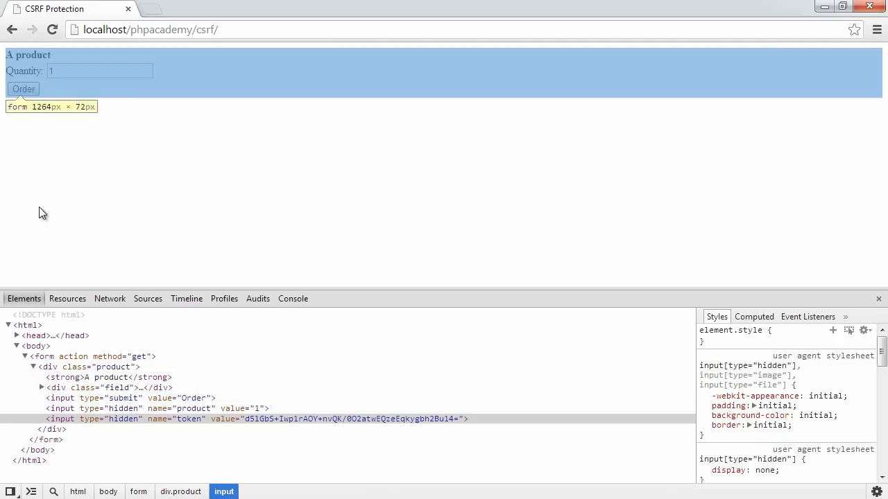
left_click(22, 103)
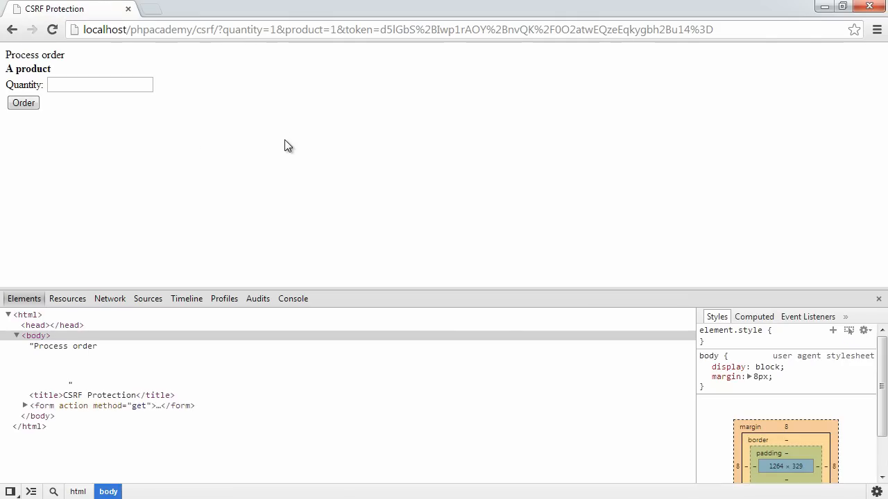
mouse_move(304, 150)
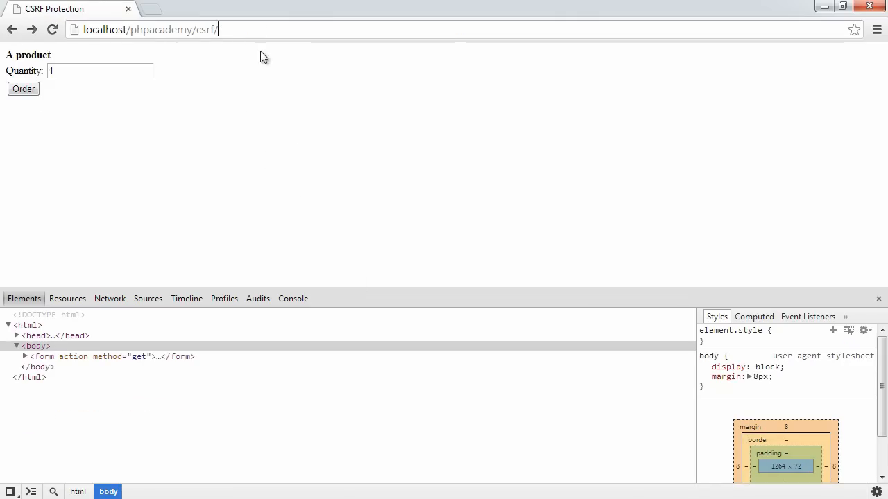
- Expand the form and product markup, then submit quantity 1 with a tampered token that fails
left_click(25, 357)
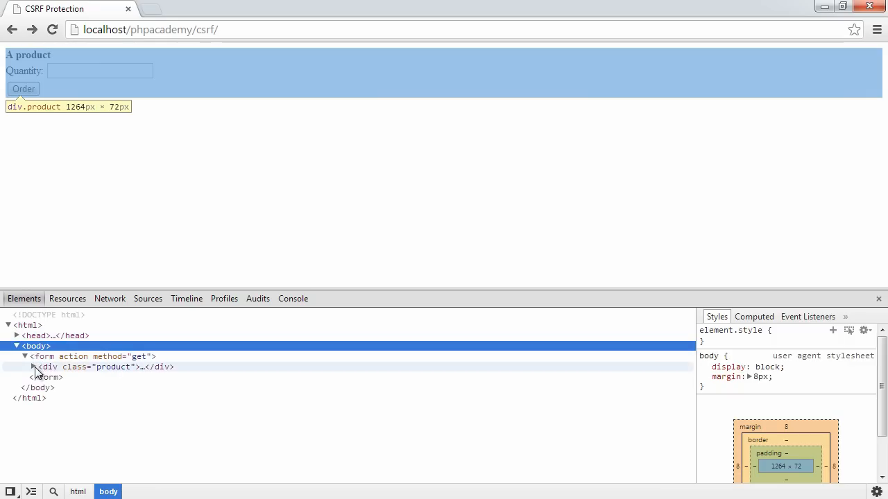
left_click(33, 366)
type("1")
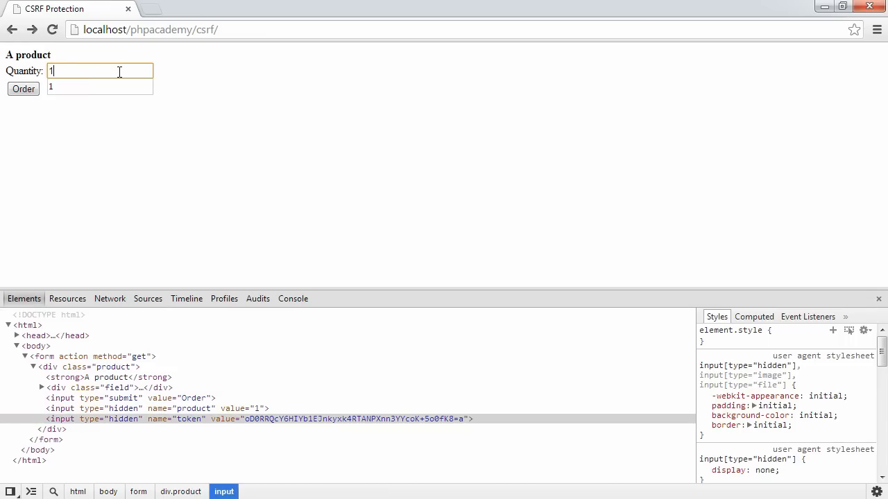
left_click(22, 89)
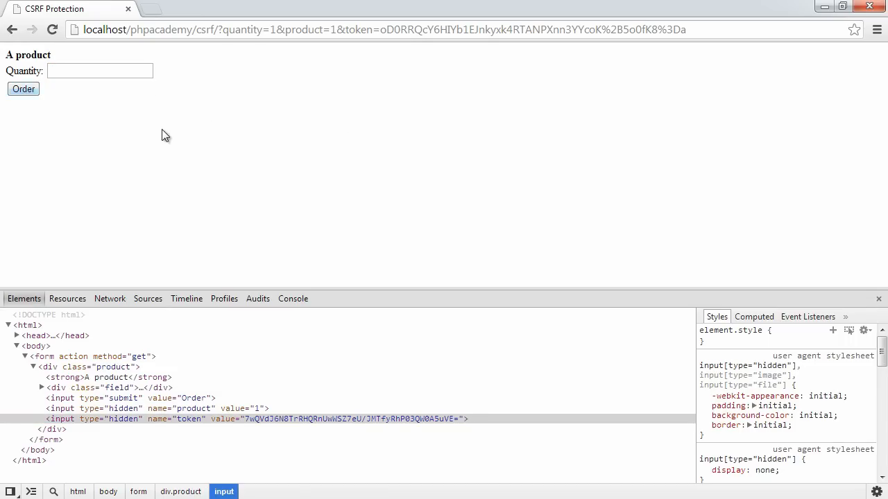
mouse_move(219, 29)
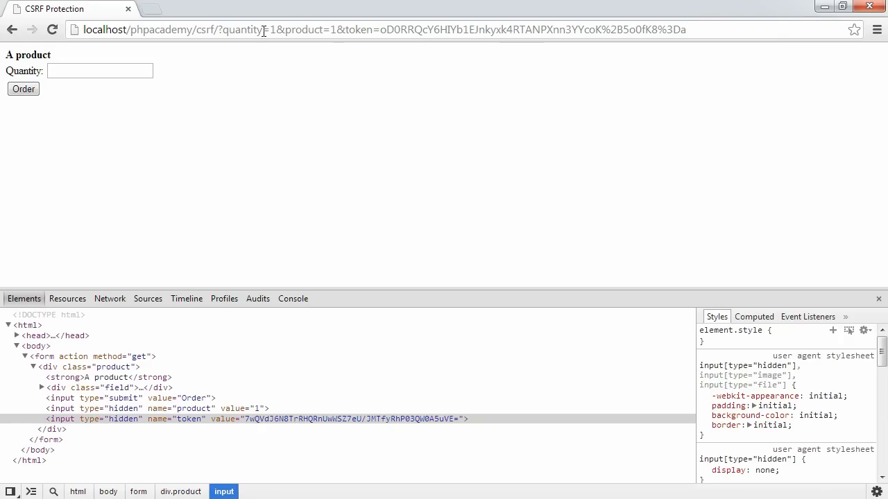
mouse_move(341, 36)
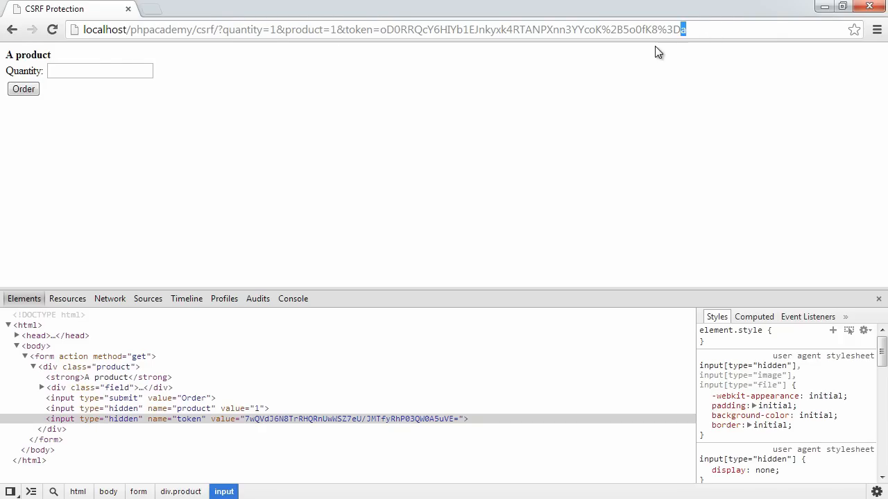
mouse_move(655, 53)
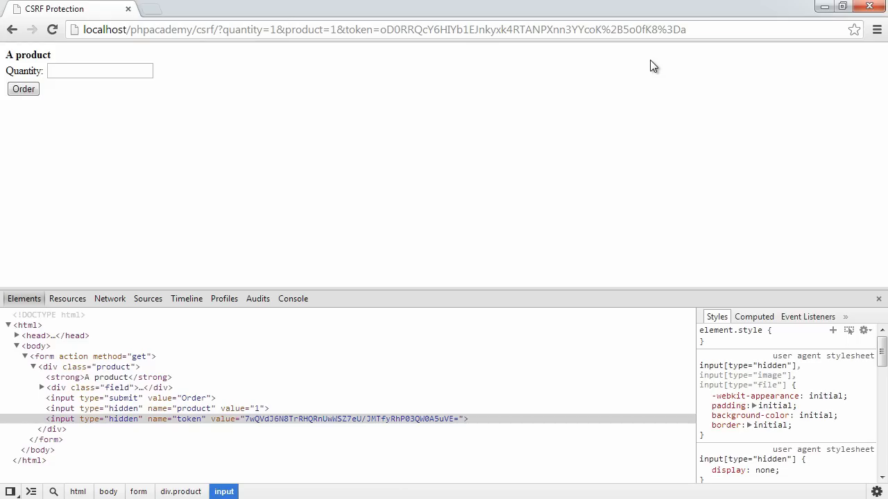
mouse_move(177, 172)
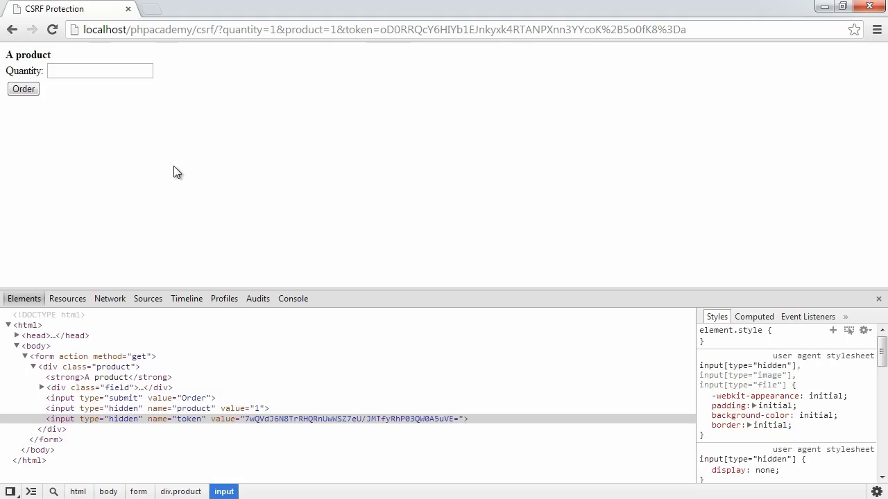
mouse_move(164, 154)
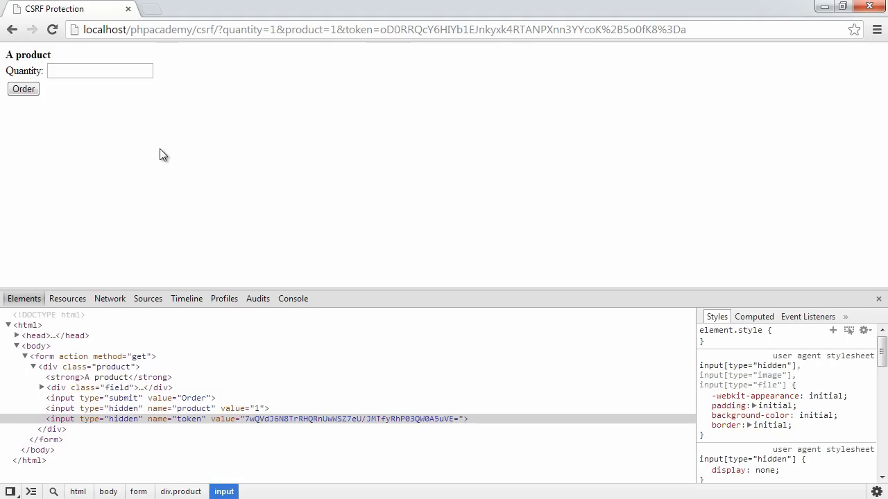
mouse_move(191, 158)
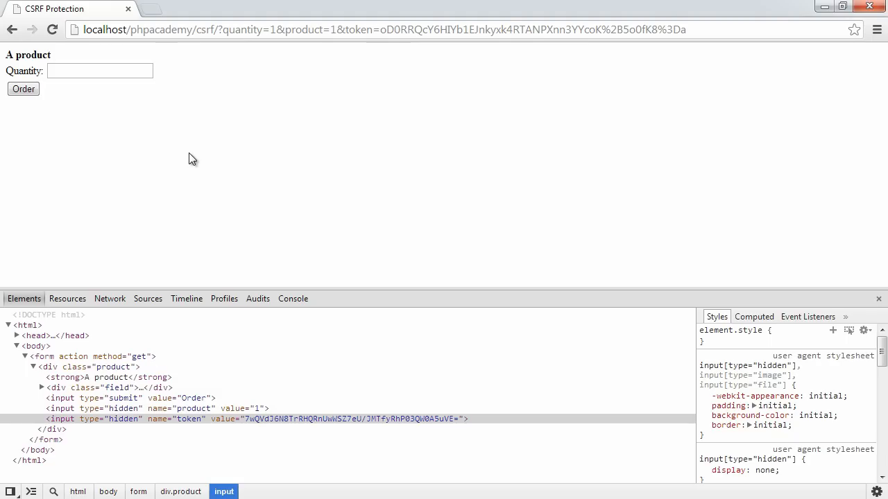
mouse_move(247, 91)
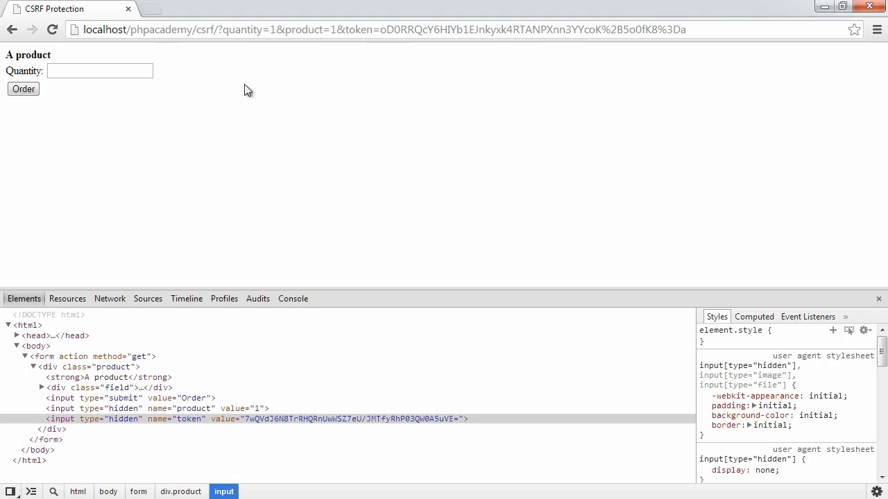